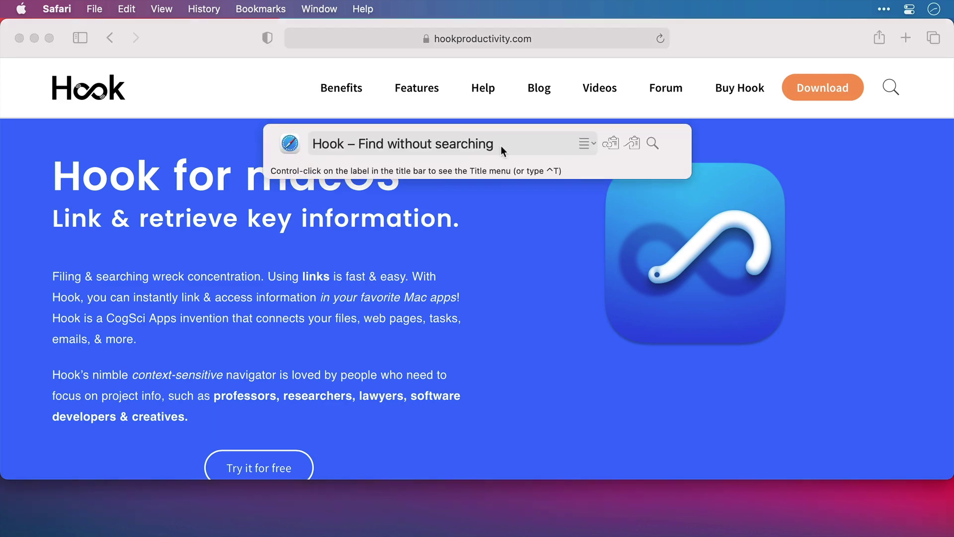
# Copy a Hook link to the hookproductivity.com page for pasting into the task's note.
pyautogui.click(587, 144)
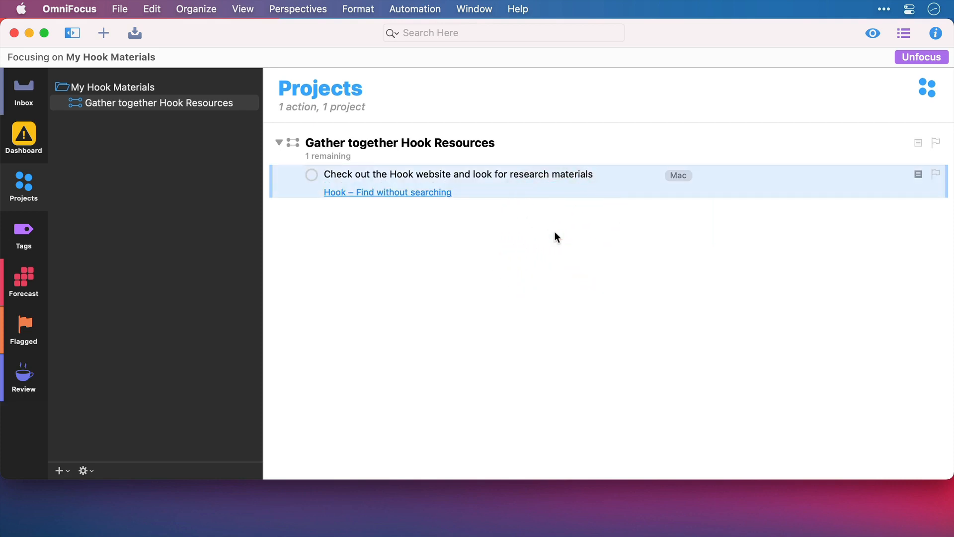
pyautogui.click(387, 192)
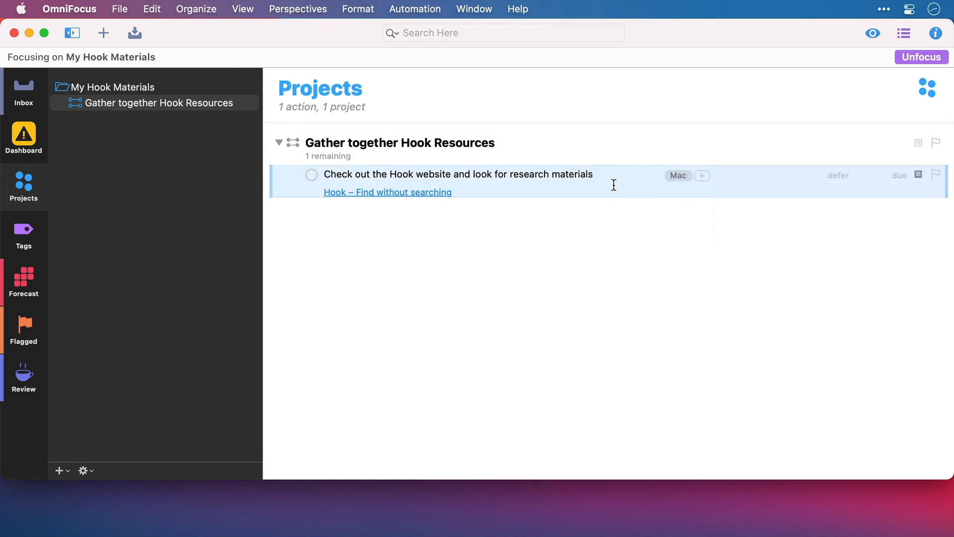
# Hook the selected OmniFocus research task to the copied Hook website link via Hook to Copied Link.
pyautogui.click(311, 175)
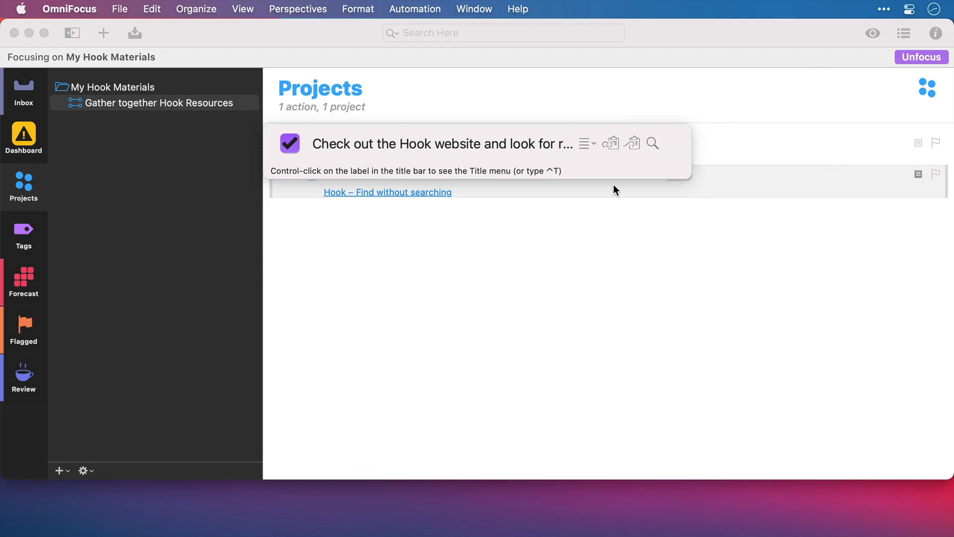
pyautogui.moveTo(600, 163)
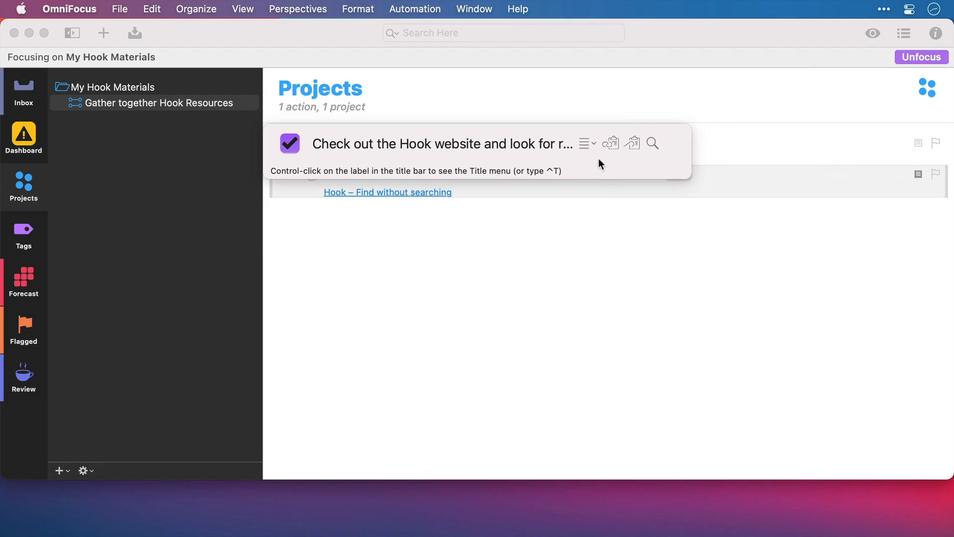
pyautogui.click(585, 143)
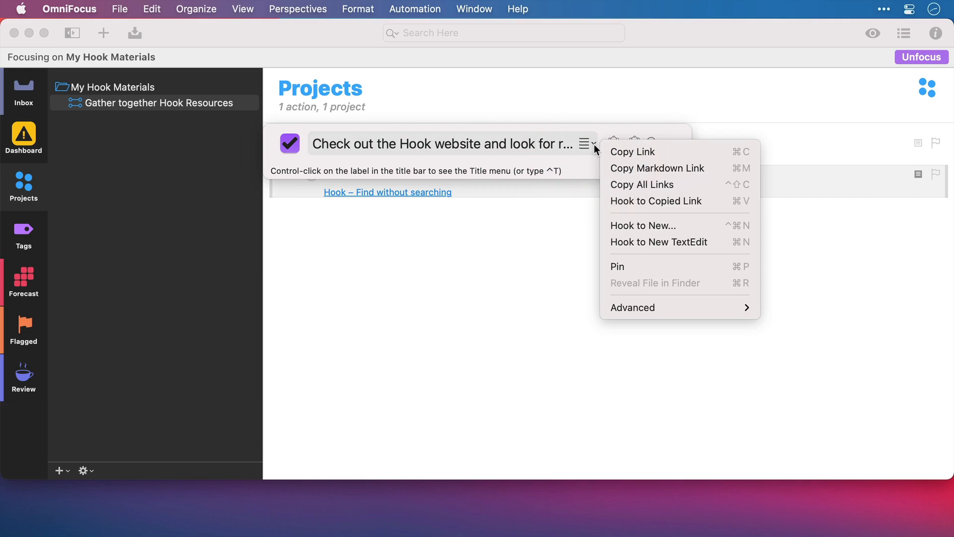
pyautogui.moveTo(656, 201)
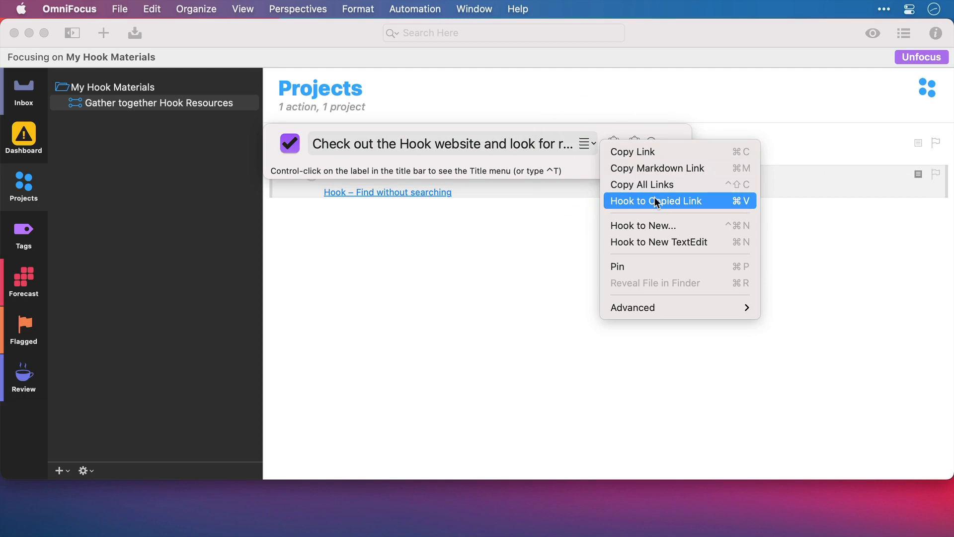
pyautogui.click(656, 204)
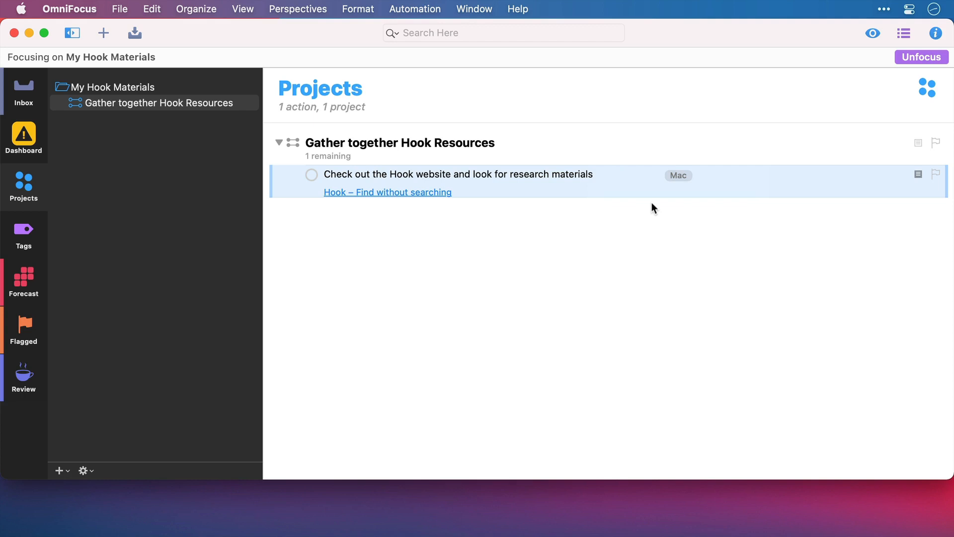
# From the task's Hook panel, launch the hooked 'Hook – Find without searching' page in Safari.
pyautogui.click(387, 192)
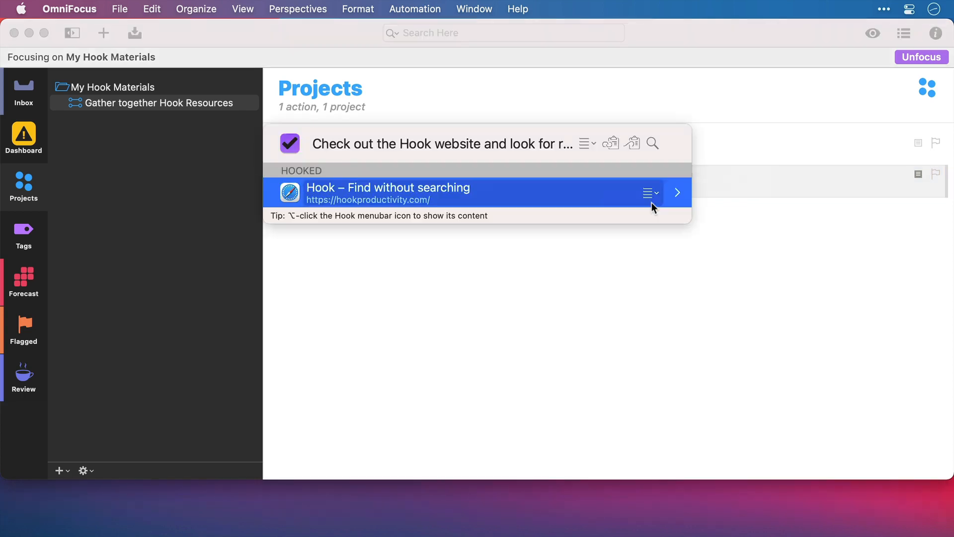
pyautogui.moveTo(445, 192)
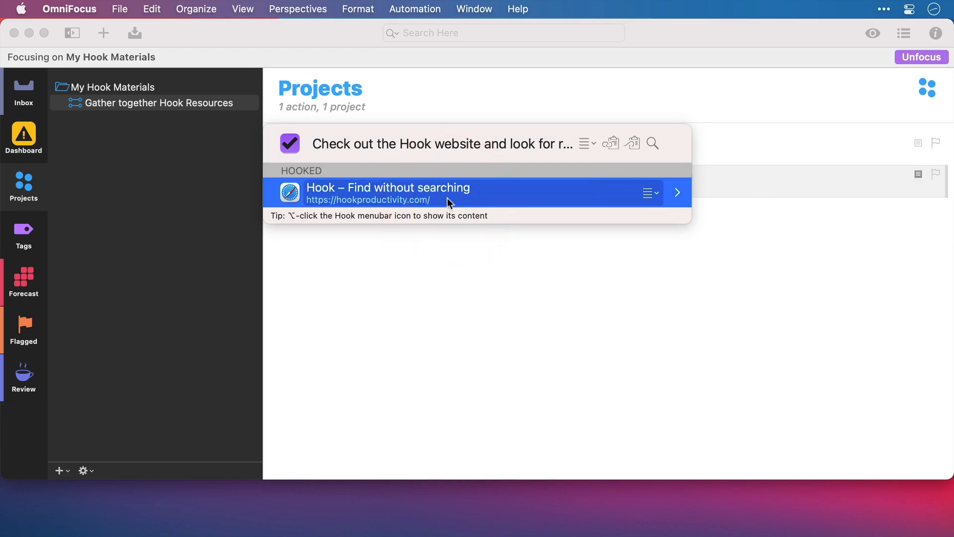
pyautogui.click(676, 192)
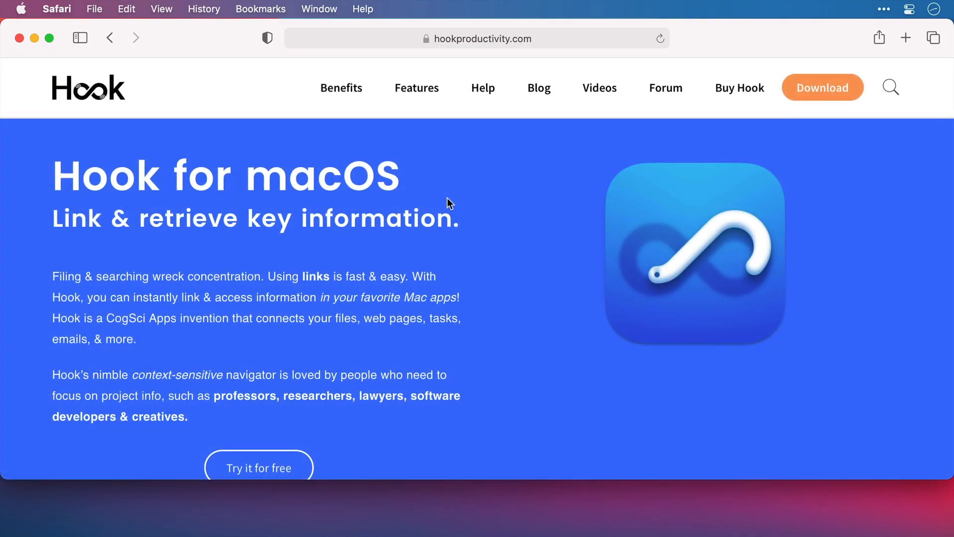